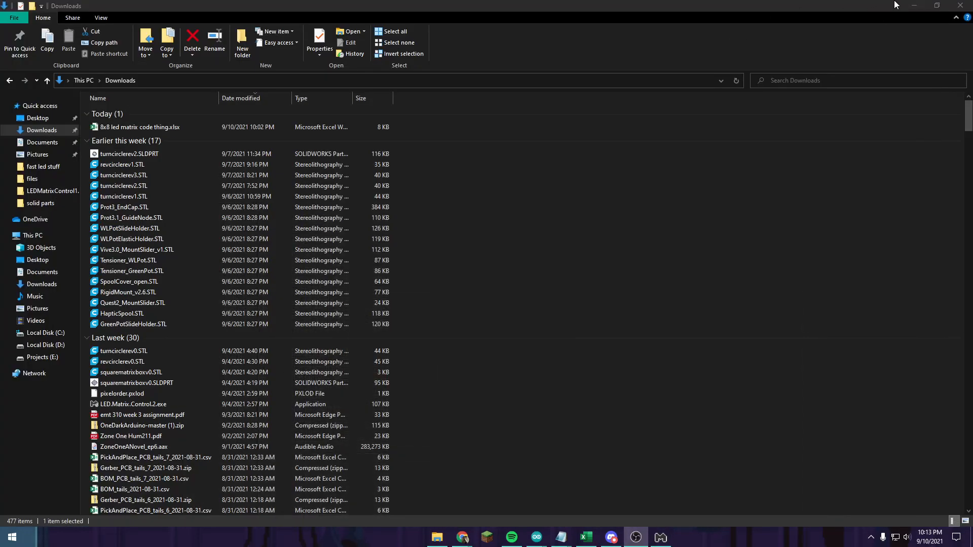
Switch from File Explorer to the FastLED XY Map Generator page in Chrome.
{"action": "left_click", "coordinate": [462, 538]}
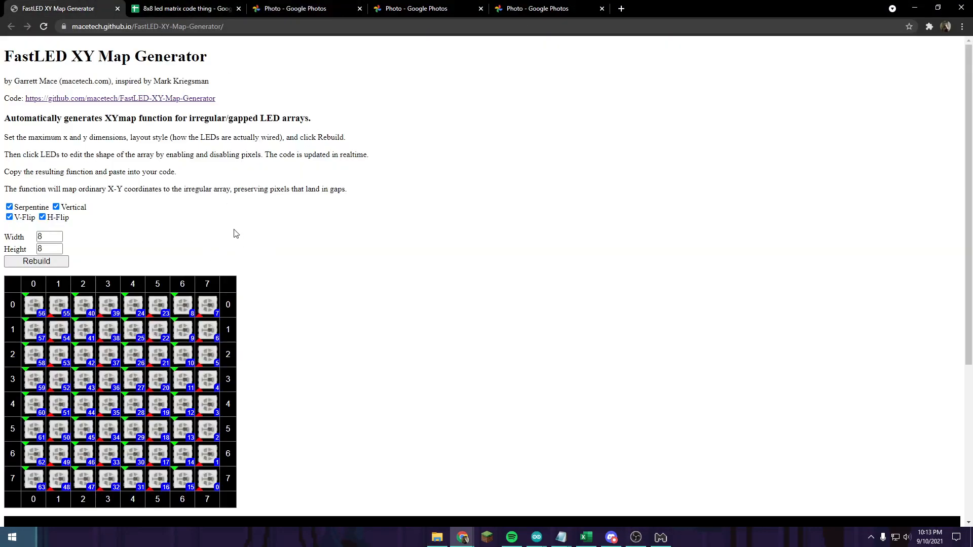
{"action": "mouse_move", "coordinate": [309, 232]}
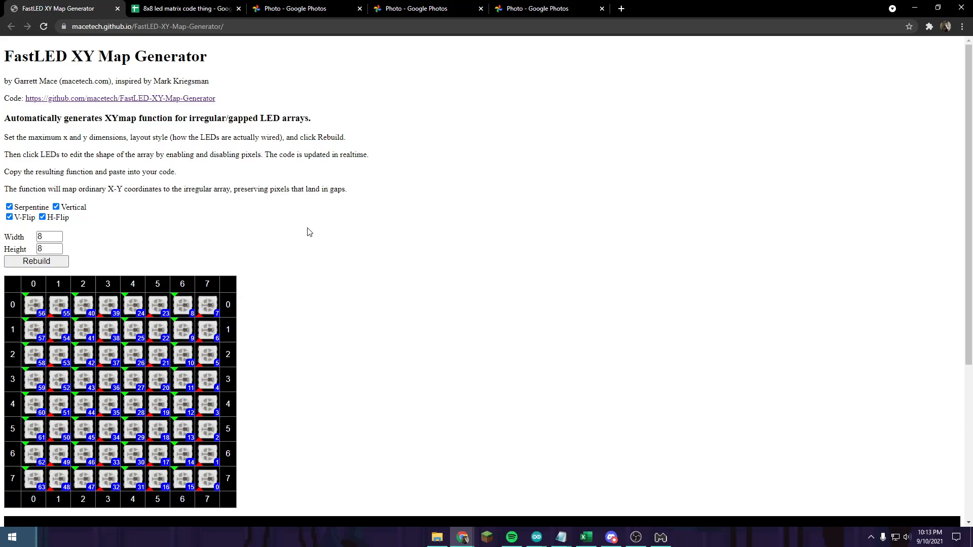
Scroll through the 8x8 Serpentine/Vertical/V-Flip/H-Flip map settings on the generator page.
{"action": "scroll", "scroll_direction": "down", "scroll_amount": 3}
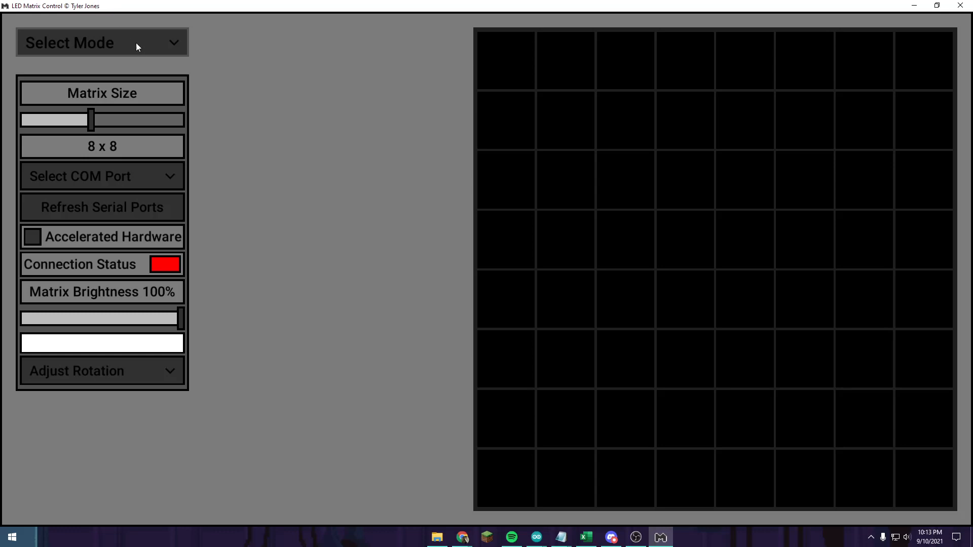
{"action": "mouse_move", "coordinate": [162, 59]}
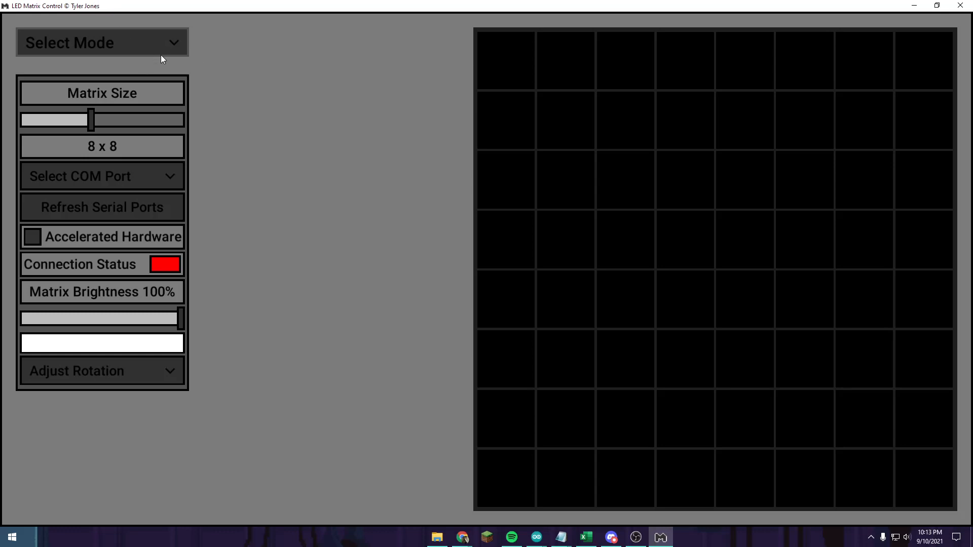
Open the Select COM Port list offering COM1 and COM3.
{"action": "left_click", "coordinate": [102, 177]}
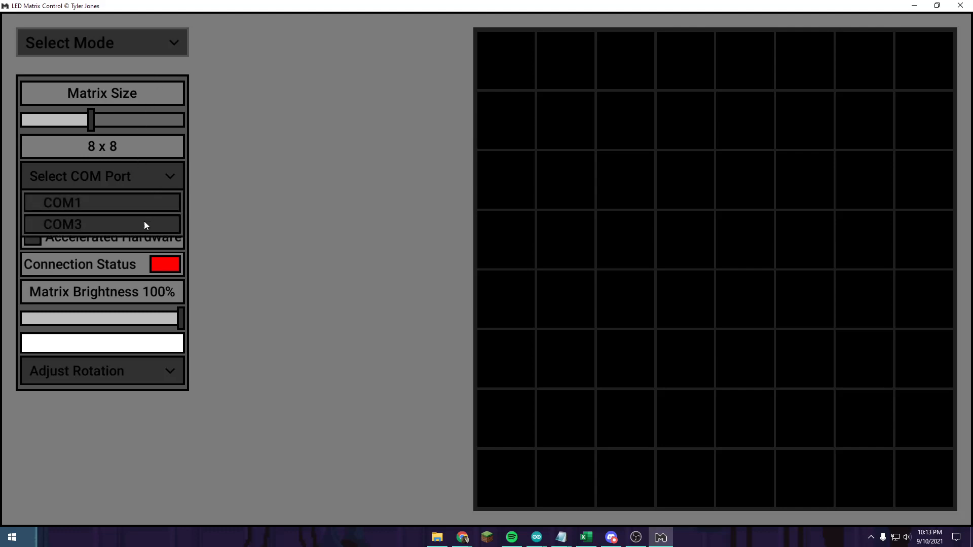
{"action": "mouse_move", "coordinate": [141, 232]}
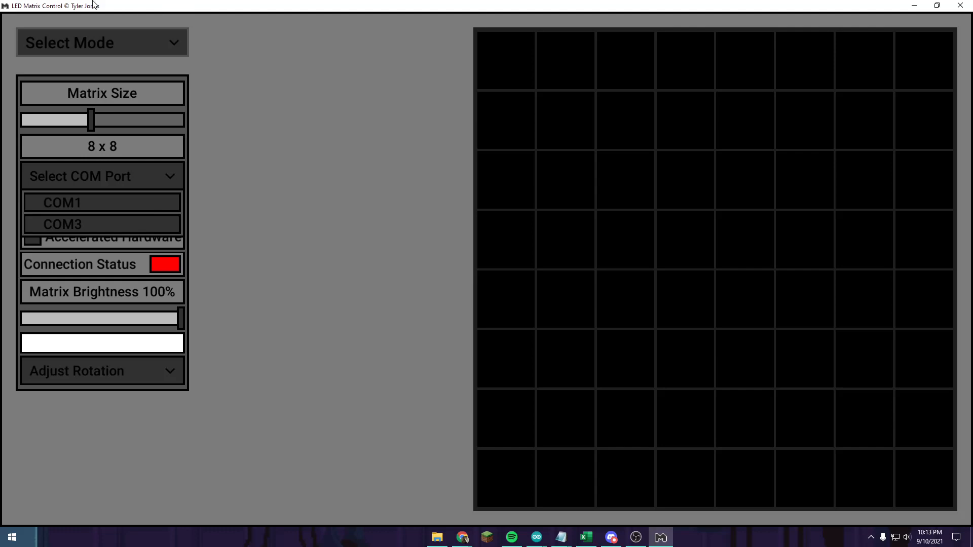
{"action": "mouse_move", "coordinate": [89, 197]}
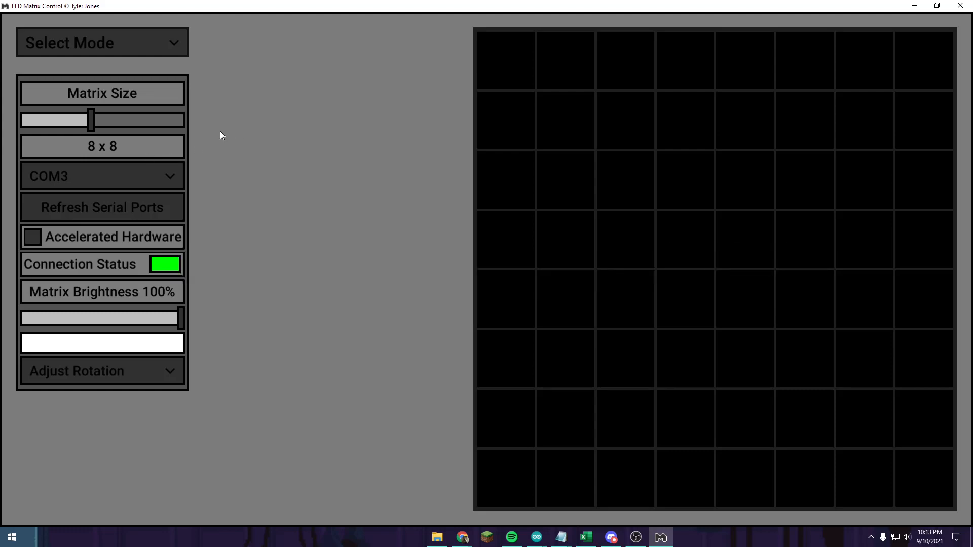
{"action": "mouse_move", "coordinate": [200, 230]}
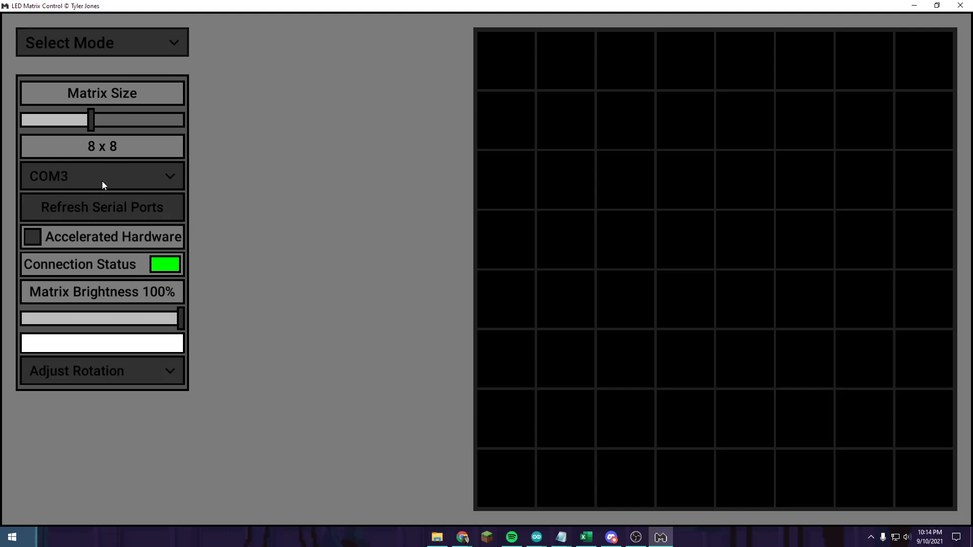
Switch to Draw Mode, set blue to 255 and fill the 8x8 grid blue.
{"action": "left_click", "coordinate": [102, 42]}
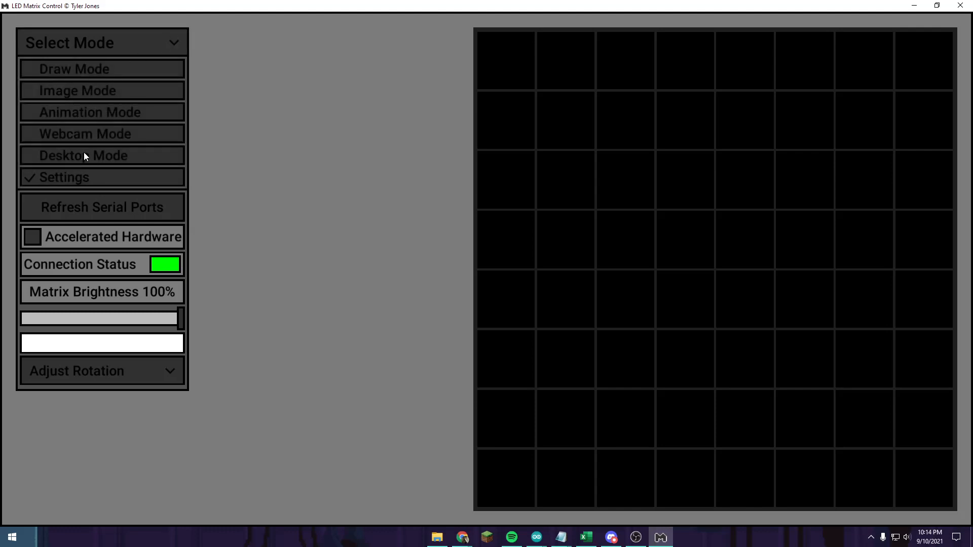
{"action": "left_click", "coordinate": [75, 68]}
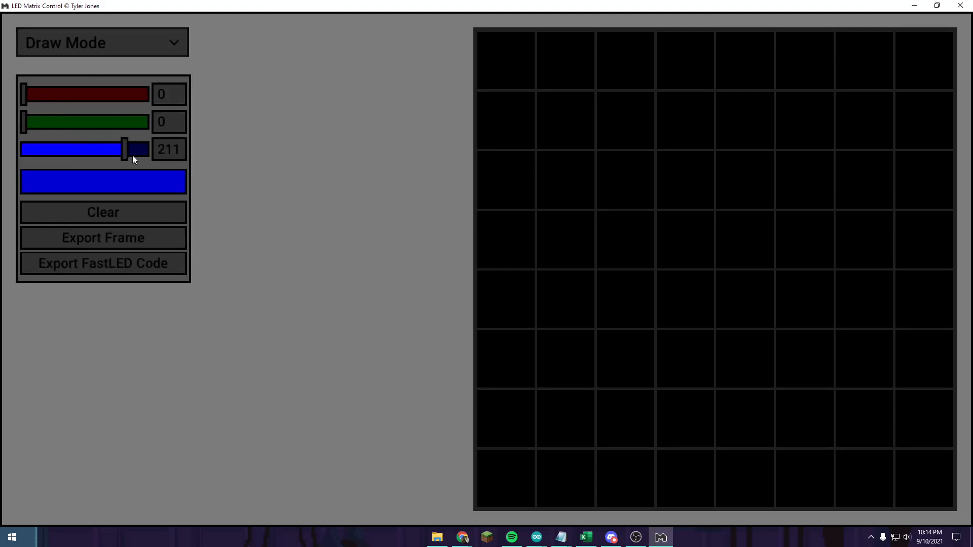
{"action": "left_click_drag", "start_coordinate": [133, 150], "coordinate": [149, 149]}
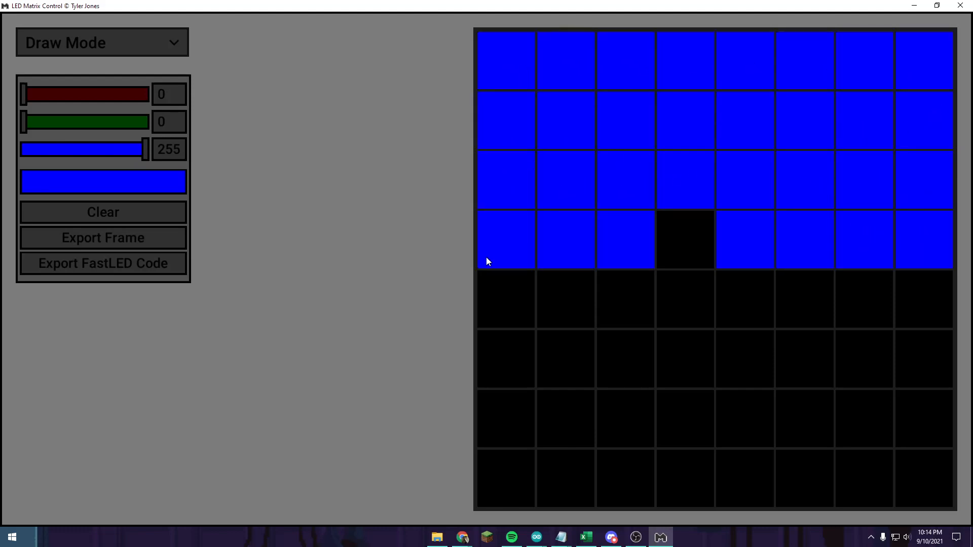
{"action": "left_click", "coordinate": [685, 180]}
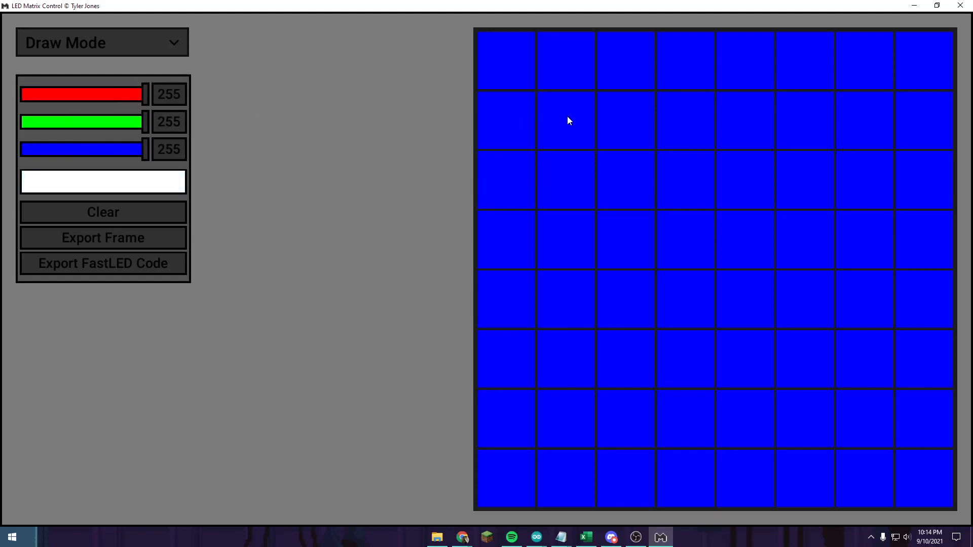
Paint white cells across the upper rows and lower cells, including row 7, column 7.
{"action": "left_click_drag", "start_coordinate": [565, 60], "coordinate": [565, 179]}
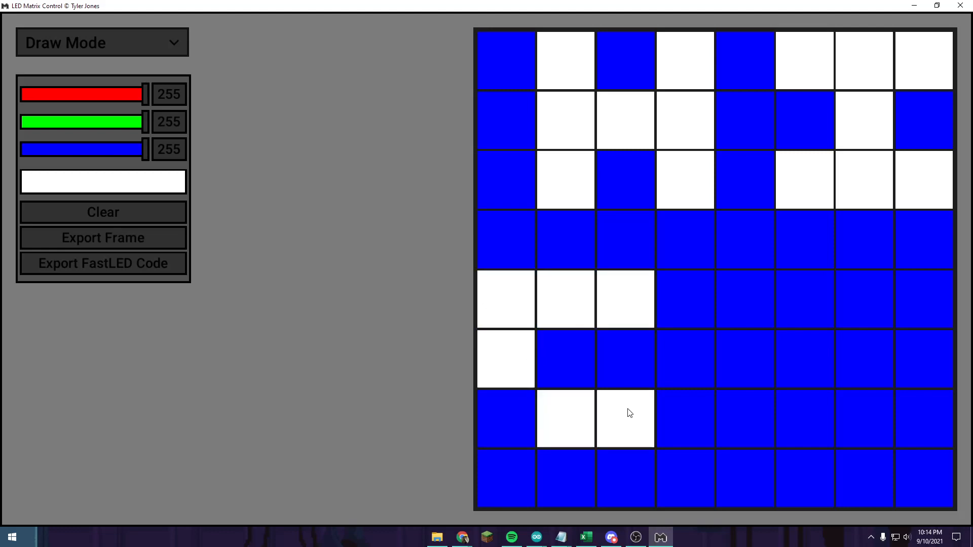
{"action": "left_click", "coordinate": [505, 419]}
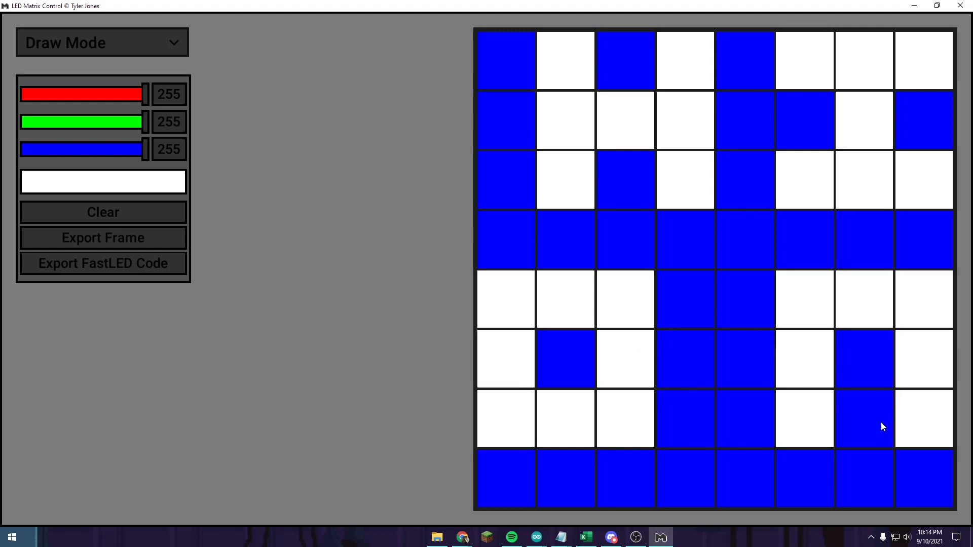
{"action": "left_click", "coordinate": [863, 419]}
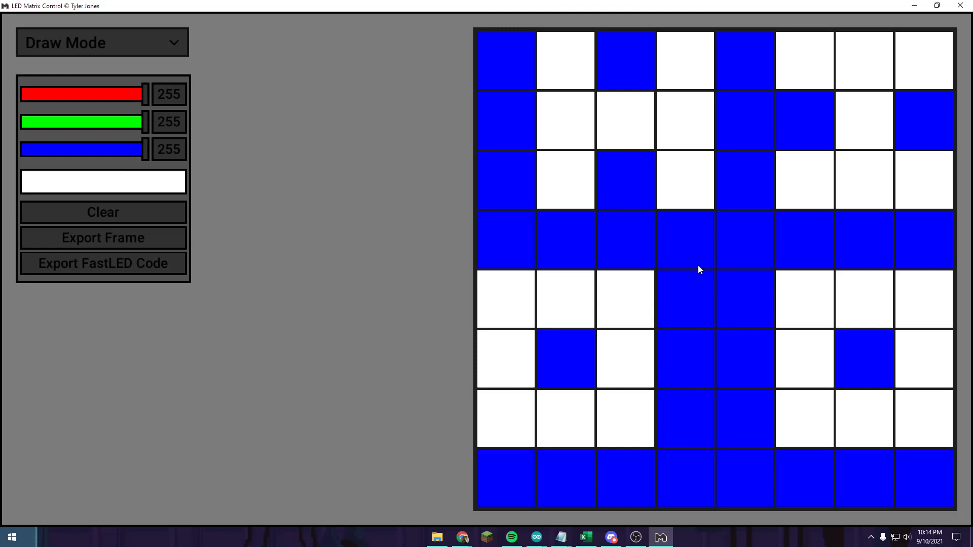
{"action": "mouse_move", "coordinate": [505, 191]}
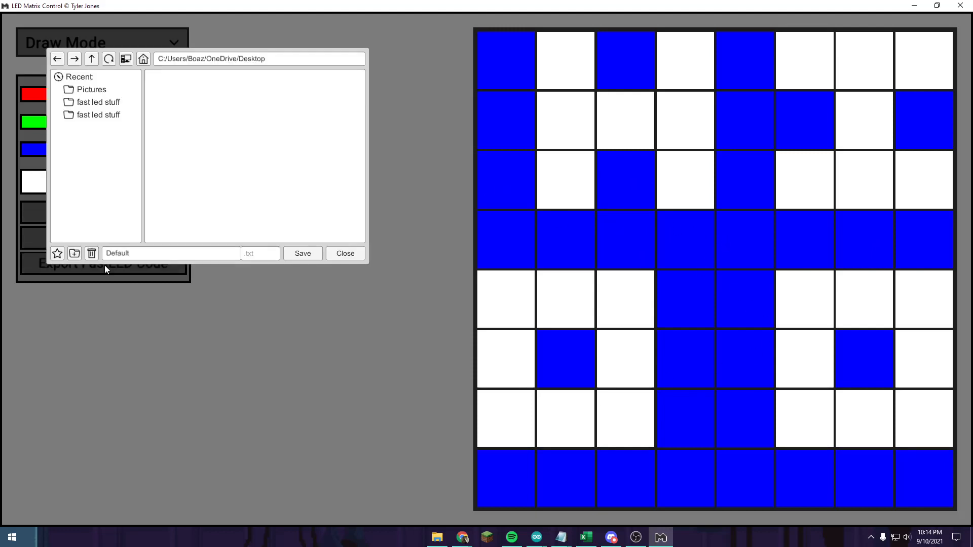
Save the exported code into Documents/fast led stuff, replacing the Default file name.
{"action": "left_click", "coordinate": [98, 115]}
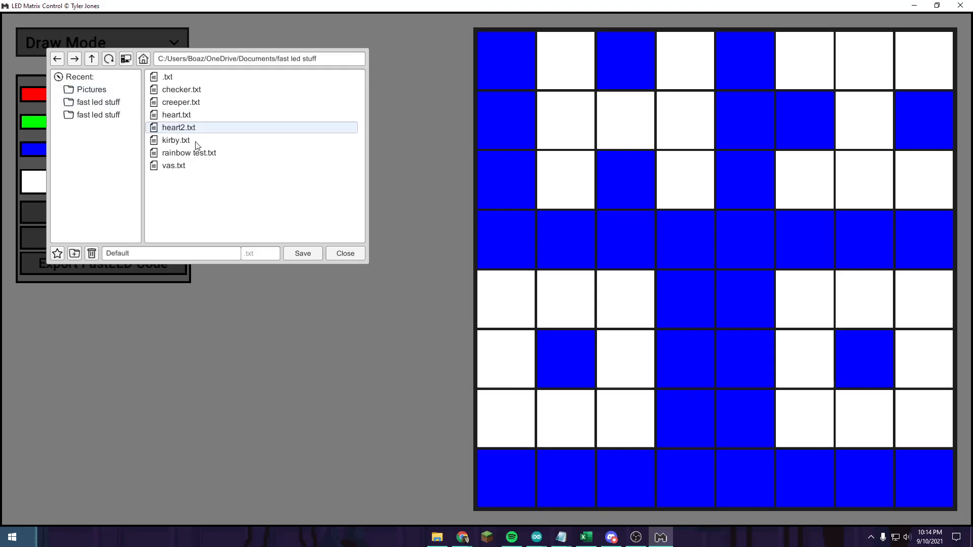
{"action": "left_click", "coordinate": [171, 253]}
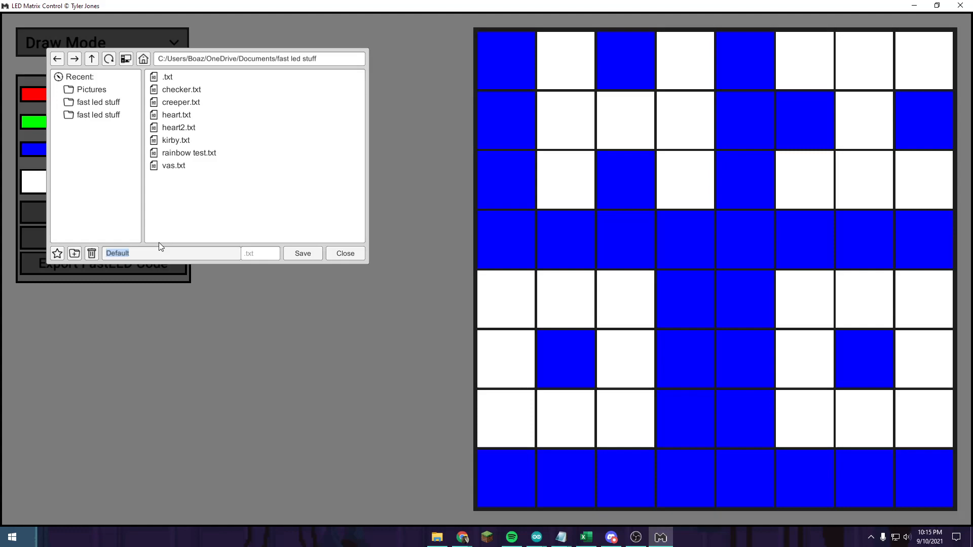
{"action": "left_click", "coordinate": [302, 253]}
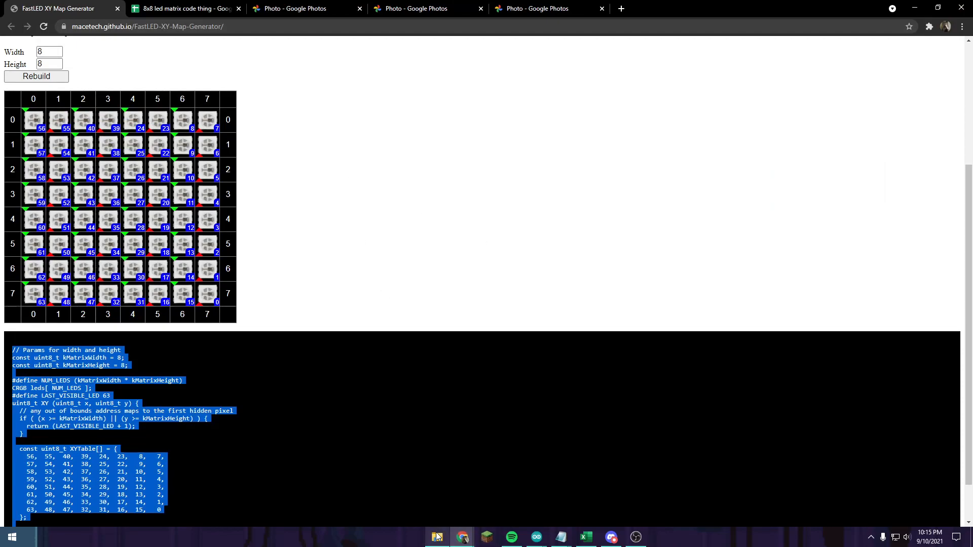
Open youtube.txt from fast led stuff to view the exported CRGB code.
{"action": "left_click", "coordinate": [436, 537]}
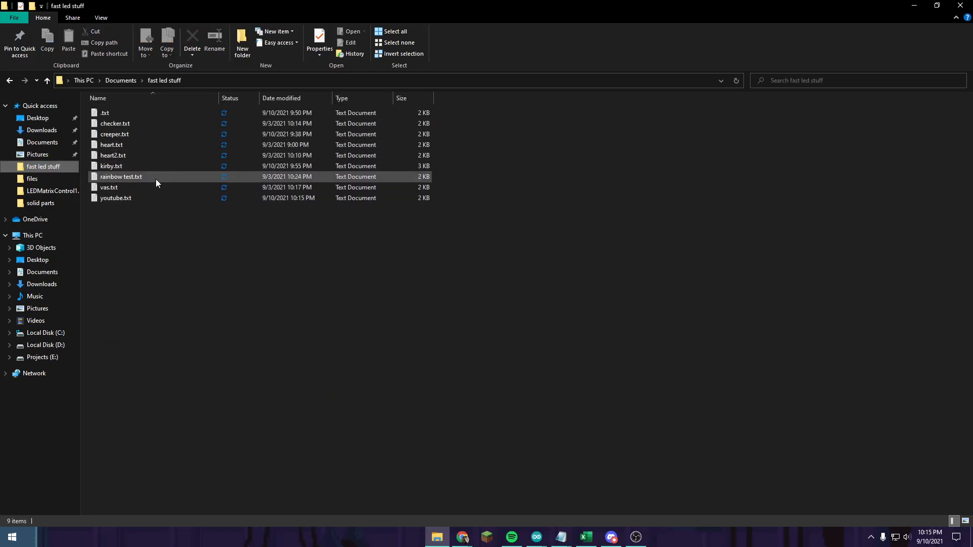
{"action": "left_click", "coordinate": [116, 198]}
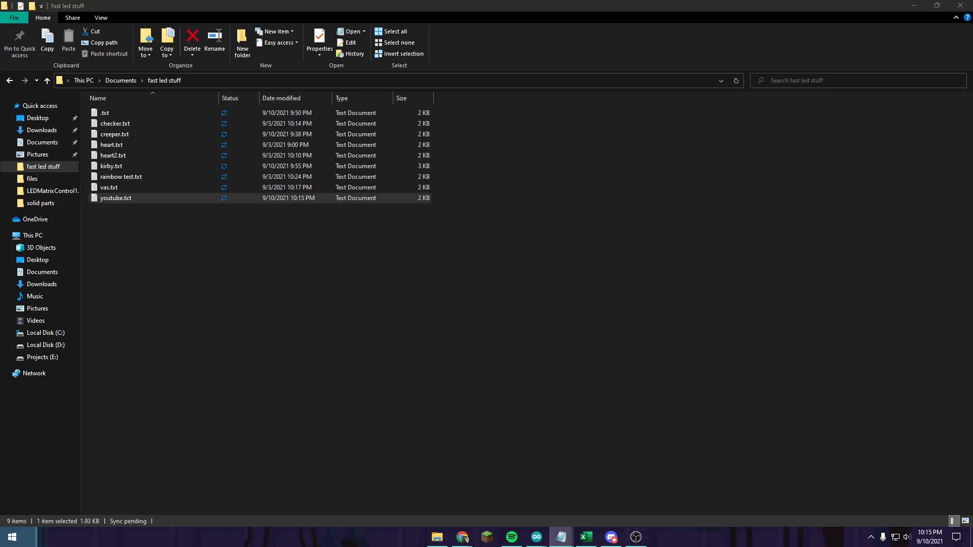
{"action": "double_click", "coordinate": [115, 197]}
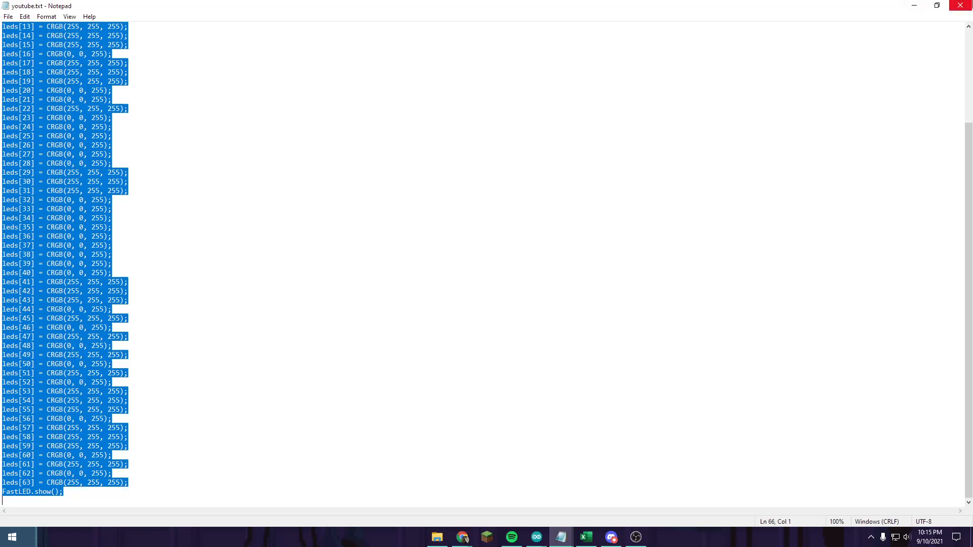
Return from Notepad to the FastLED XY Map Generator page in Chrome.
{"action": "left_click", "coordinate": [462, 537]}
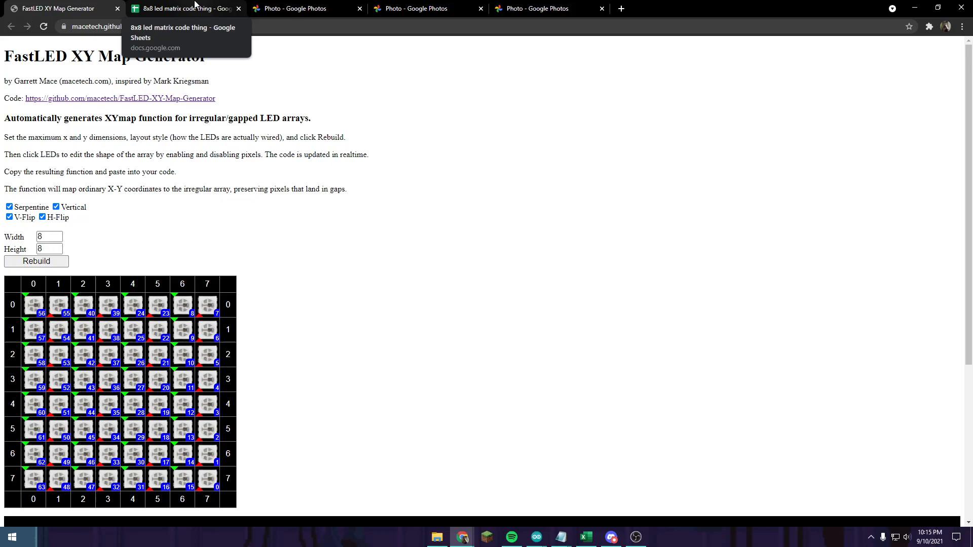
Open the '8x8 led matrix code thing' sheet and select column A's old colour lines.
{"action": "left_click", "coordinate": [183, 8]}
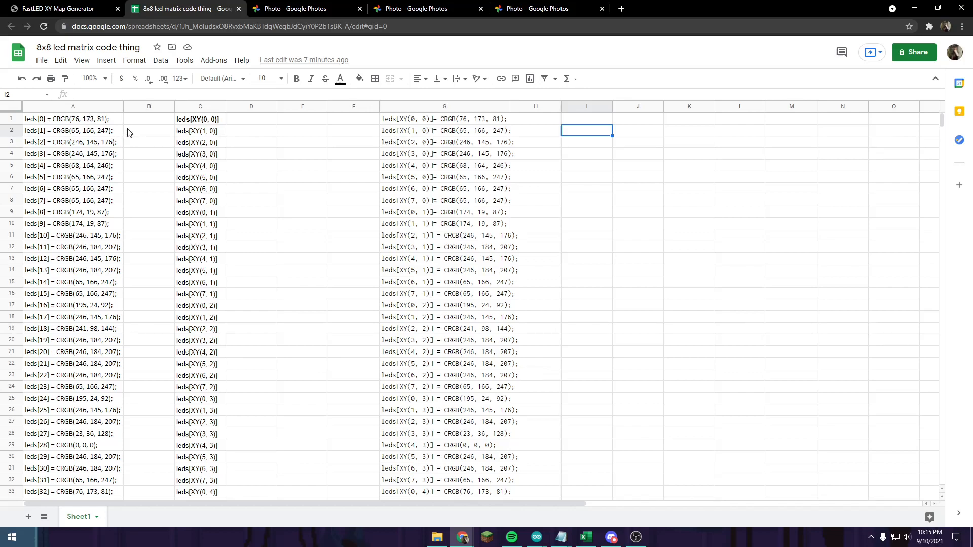
{"action": "left_click", "coordinate": [72, 118]}
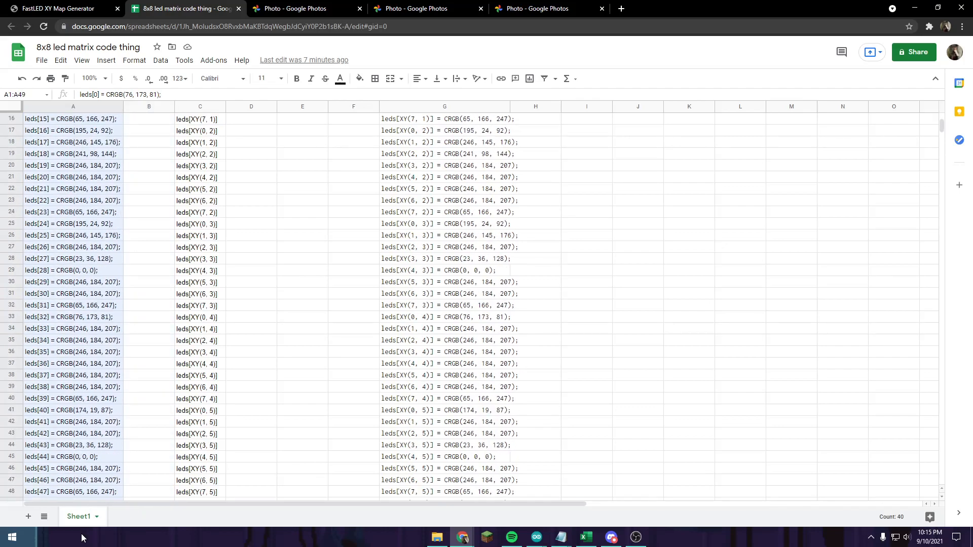
{"action": "scroll", "scroll_direction": "down", "scroll_amount": 3}
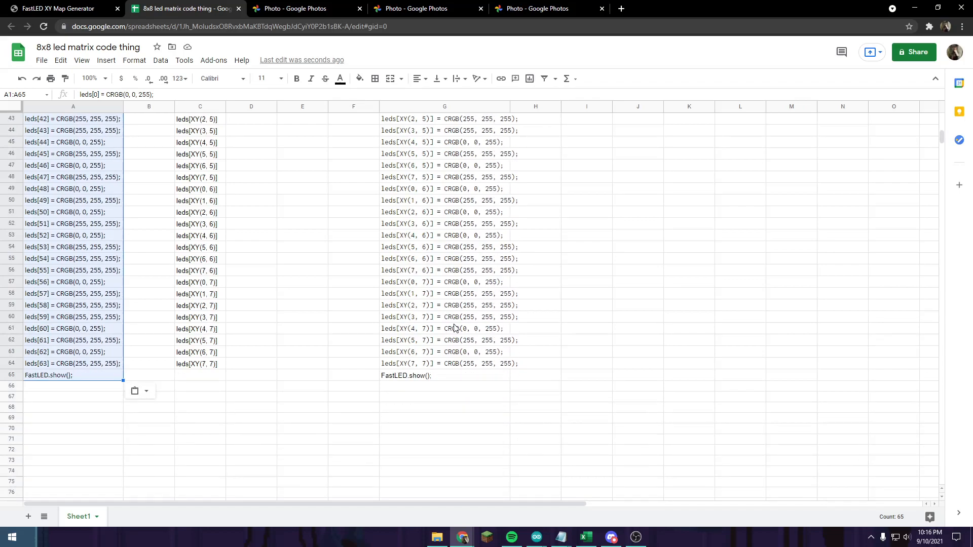
Scroll through column G's XY-mapped lines, then switch to the Arduino sketch.
{"action": "scroll", "scroll_direction": "up", "scroll_amount": 3}
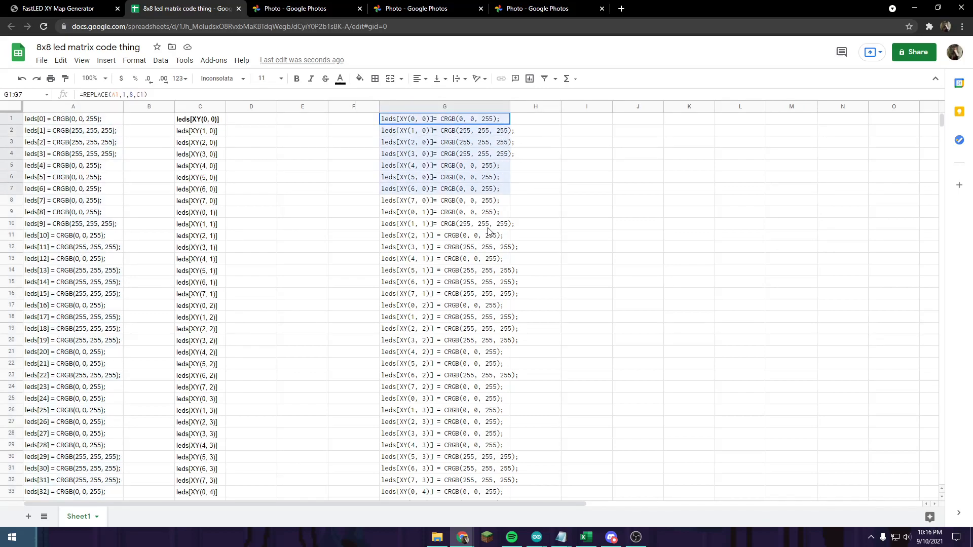
{"action": "scroll", "scroll_direction": "down", "scroll_amount": 3}
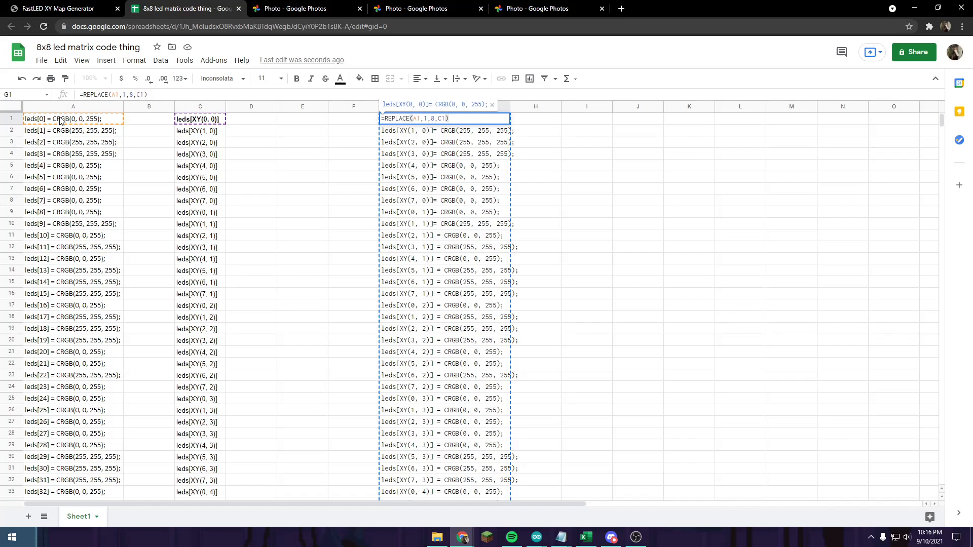
{"action": "mouse_move", "coordinate": [347, 277]}
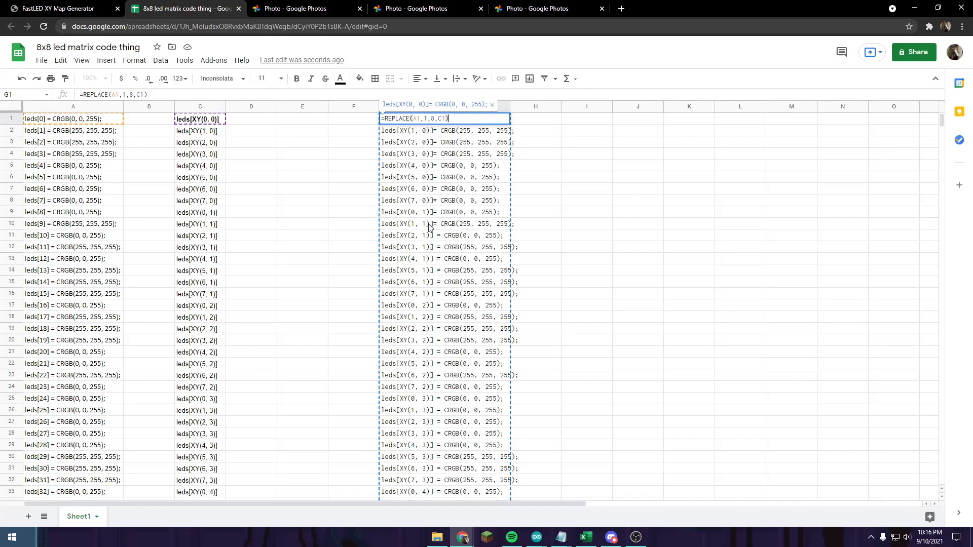
{"action": "scroll", "scroll_direction": "down", "scroll_amount": 3}
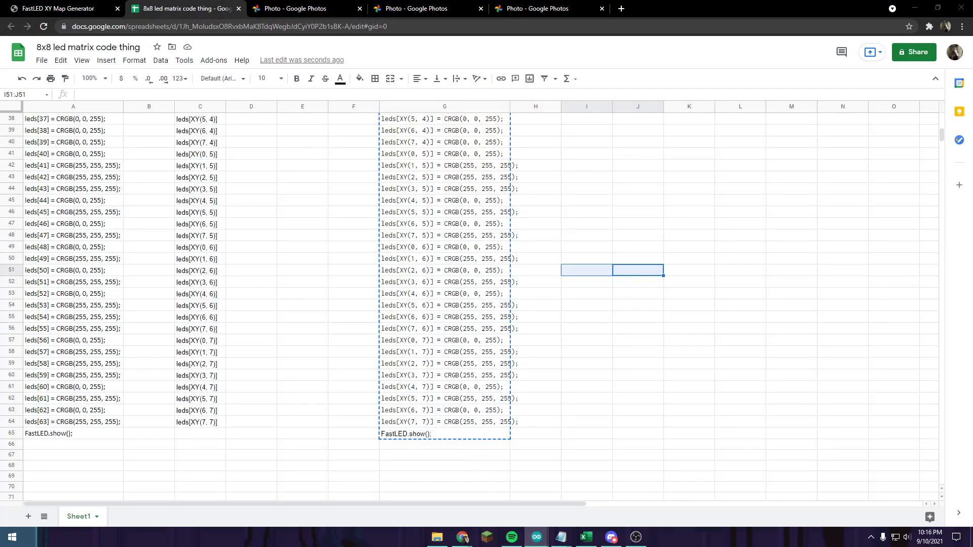
{"action": "left_click", "coordinate": [559, 537]}
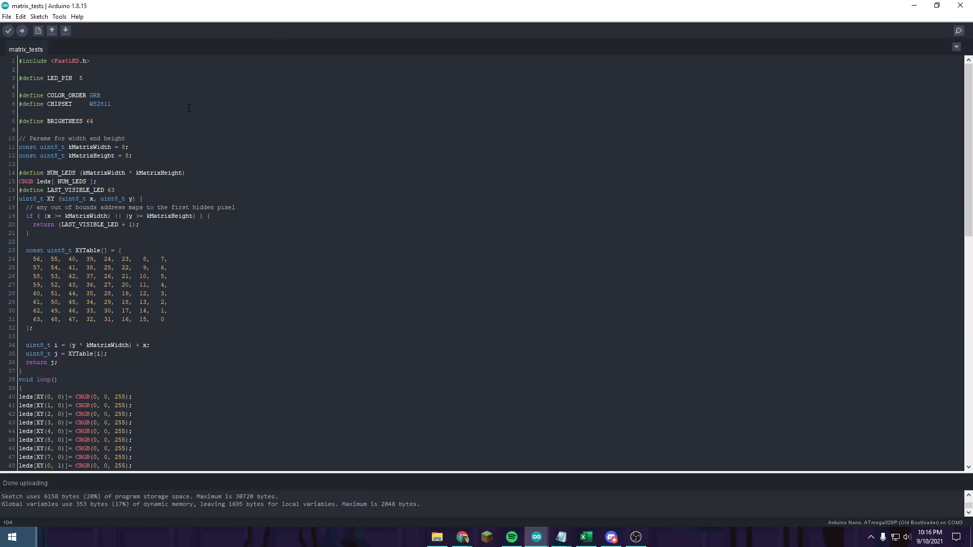
{"action": "mouse_move", "coordinate": [217, 33]}
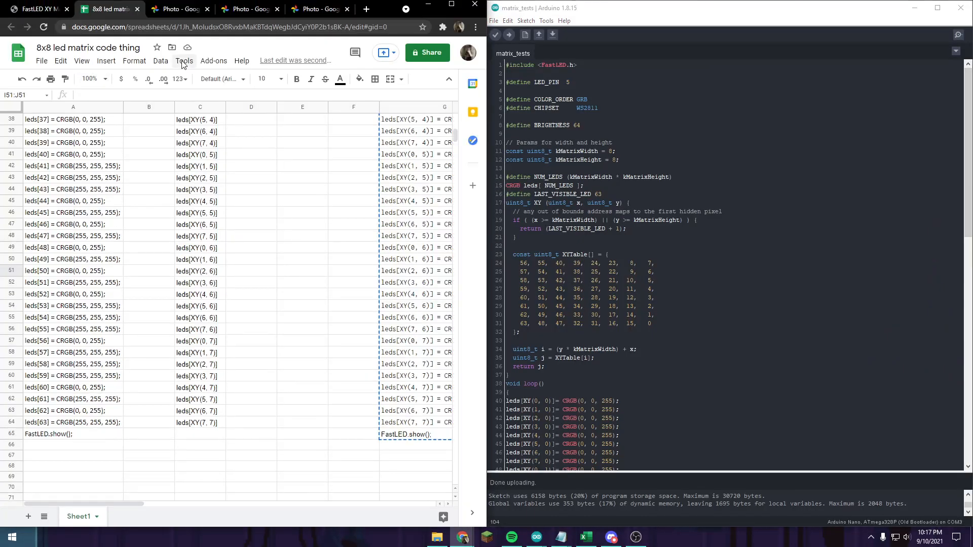
Copy the 8x8 serpentine XY map code from the generator page back into the Arduino sketch.
{"action": "left_click", "coordinate": [34, 9]}
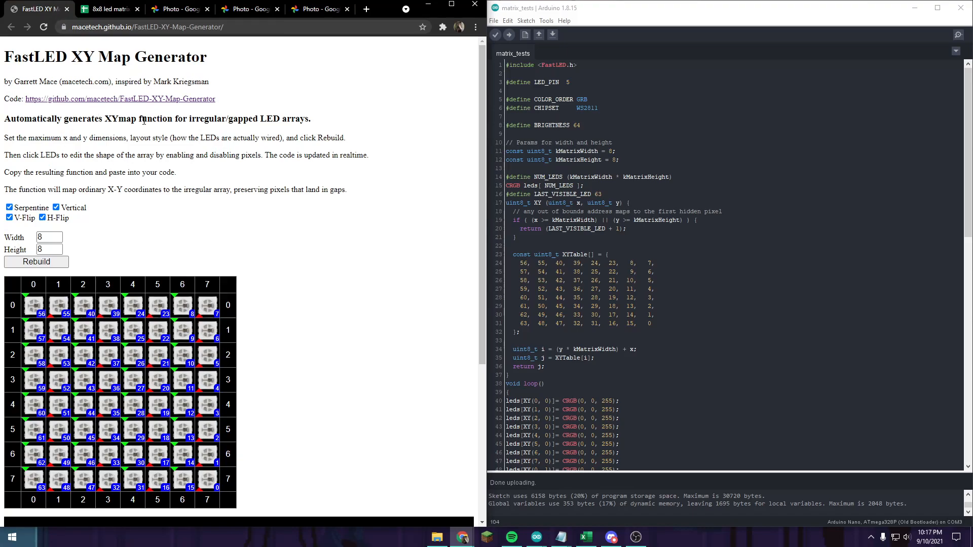
{"action": "scroll", "scroll_direction": "down", "scroll_amount": 3}
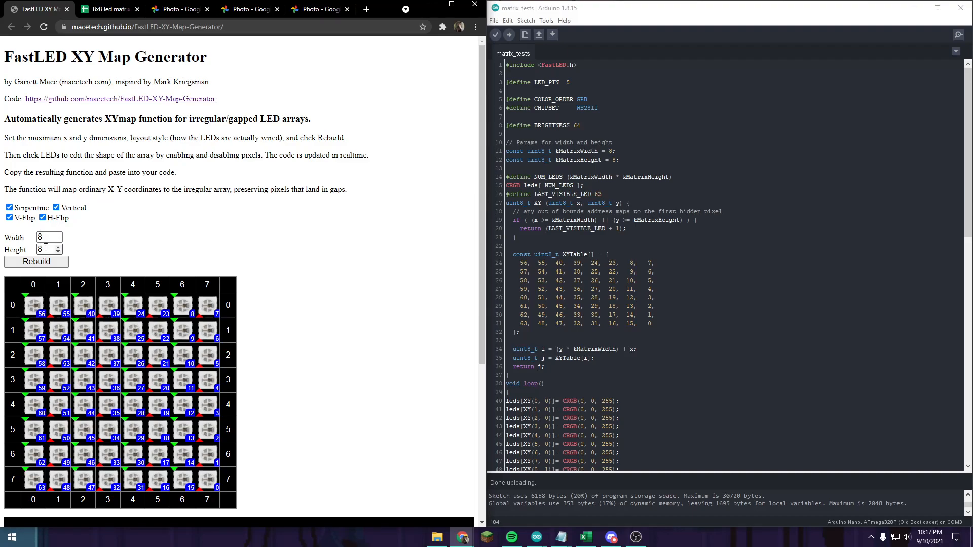
{"action": "scroll", "scroll_direction": "down", "scroll_amount": 3}
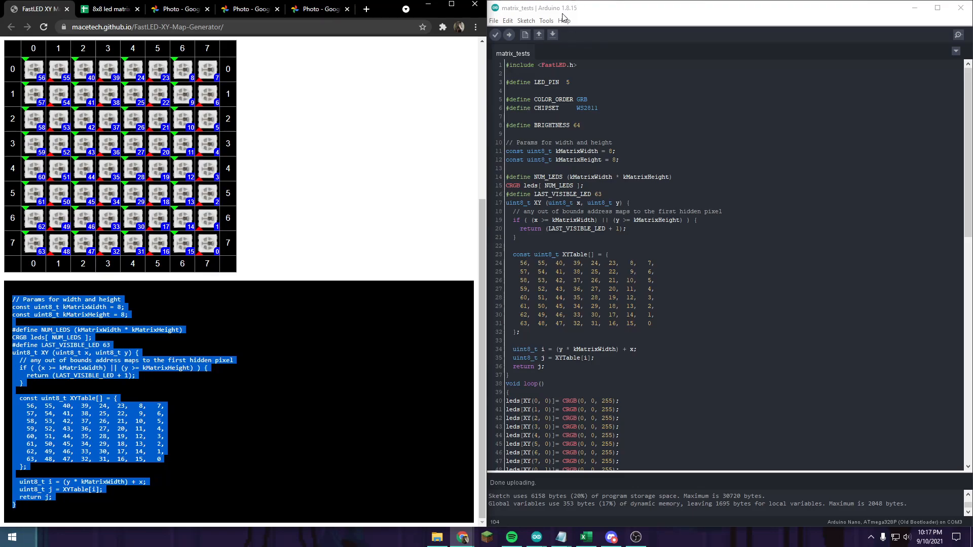
{"action": "left_click", "coordinate": [937, 7]}
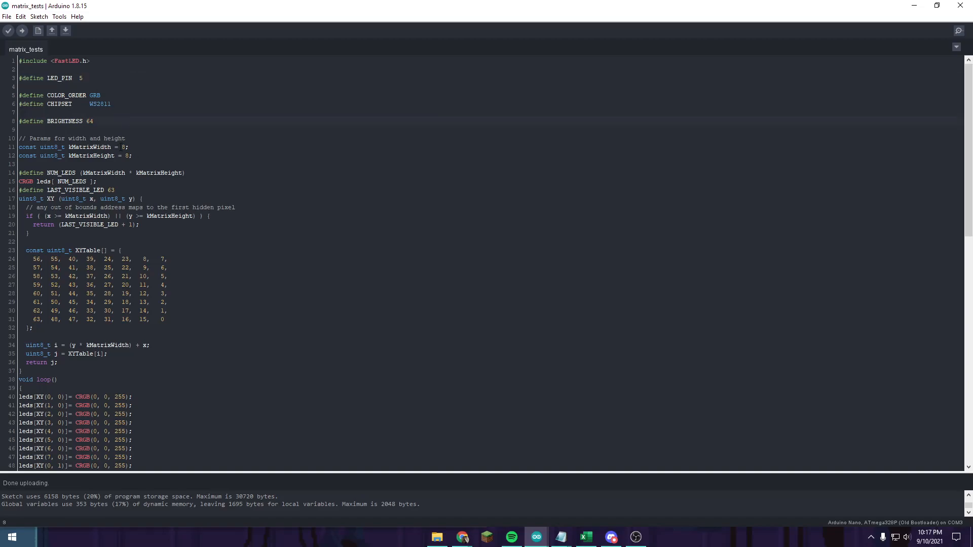
Replace loop()'s colour lines with XY-mapped blue and white lines, confirm FastLED.show(), and upload.
{"action": "scroll", "scroll_direction": "down", "scroll_amount": 3}
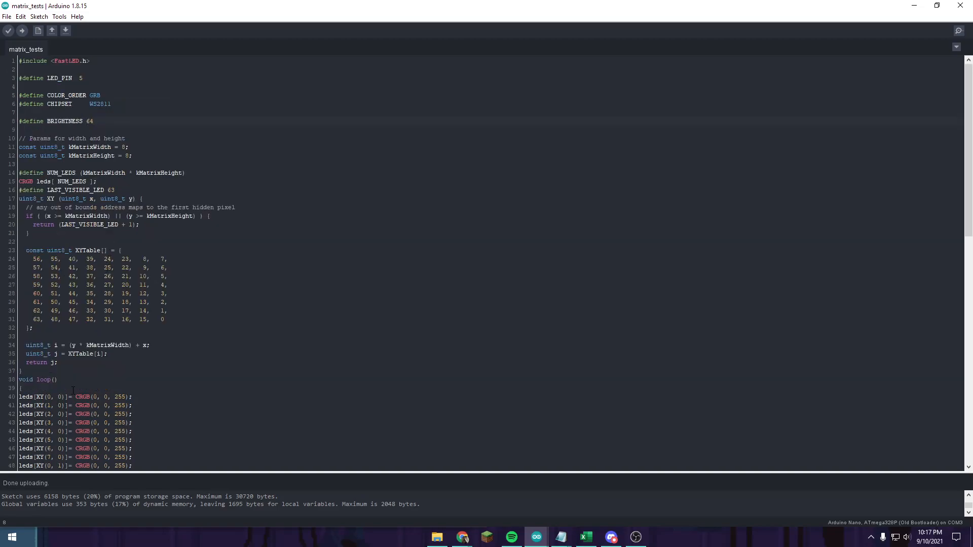
{"action": "scroll", "scroll_direction": "down", "scroll_amount": 3}
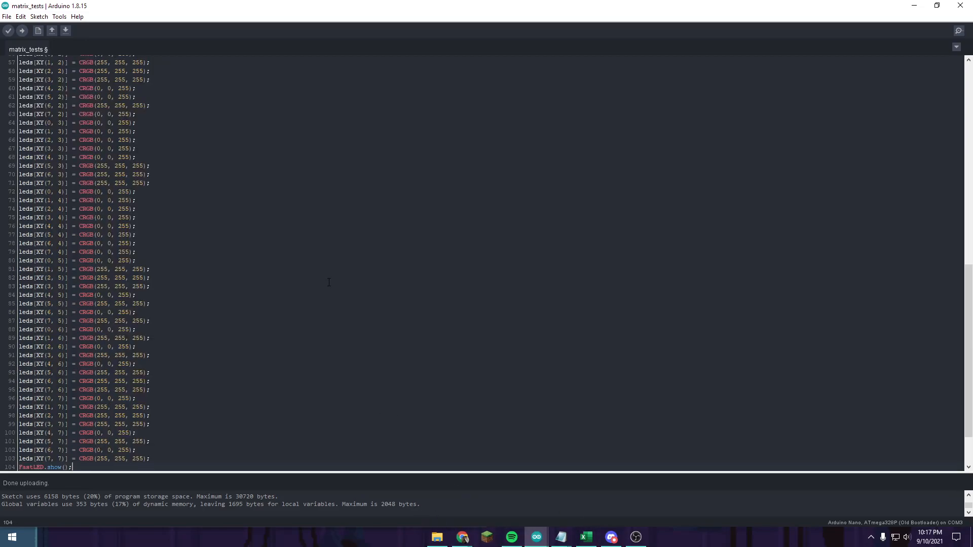
{"action": "scroll", "scroll_direction": "down", "scroll_amount": 3}
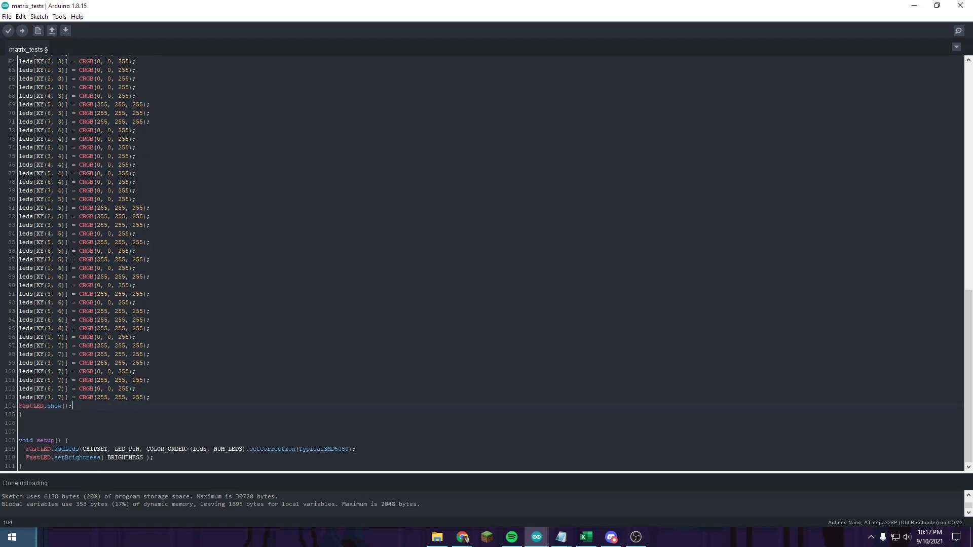
{"action": "left_click", "coordinate": [9, 31]}
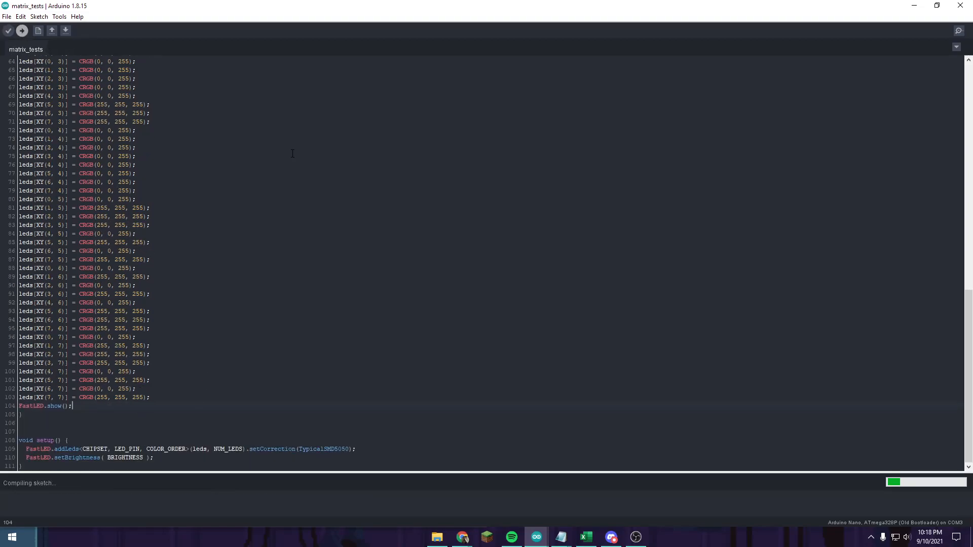
Look through the Edit menu, then confirm Board is Arduino Nano and Port is COM3.
{"action": "left_click", "coordinate": [21, 16]}
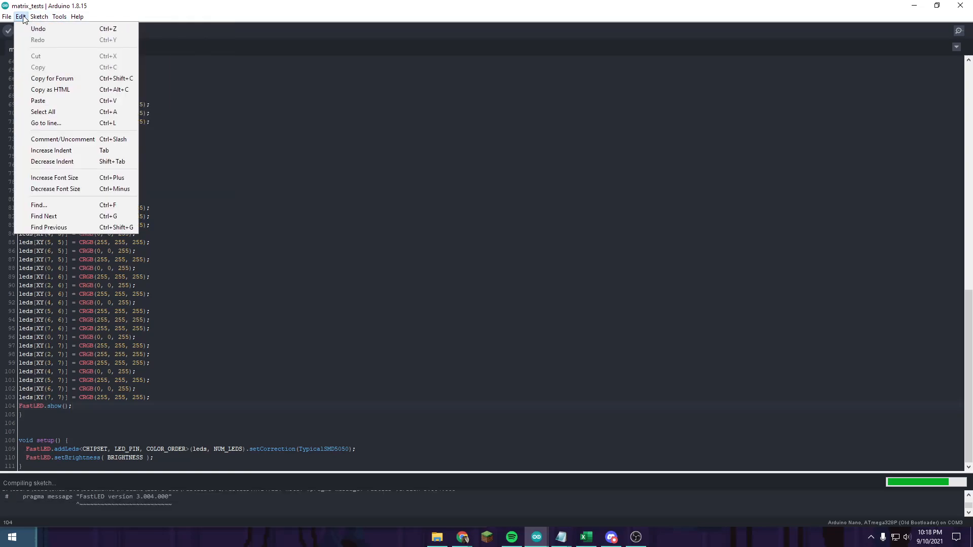
{"action": "left_click", "coordinate": [59, 16]}
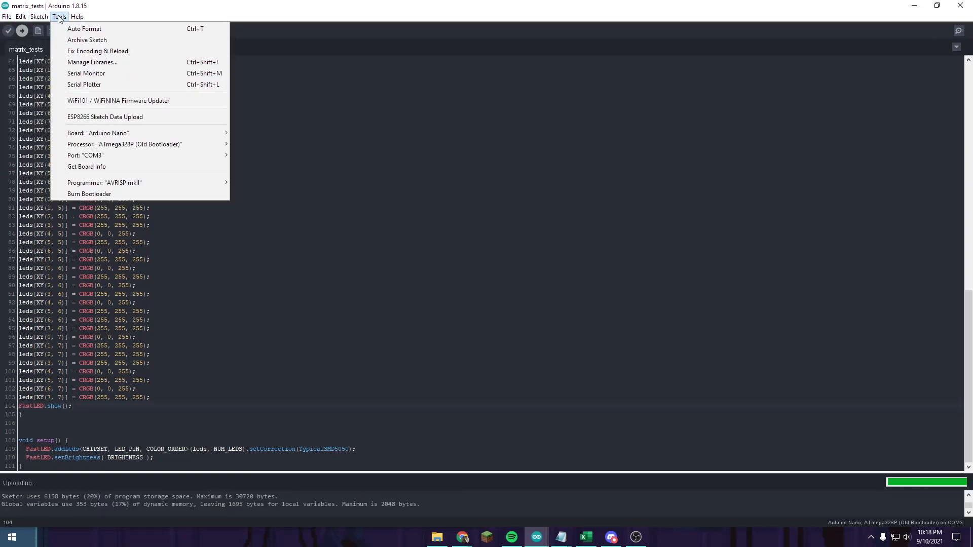
{"action": "mouse_move", "coordinate": [98, 133]}
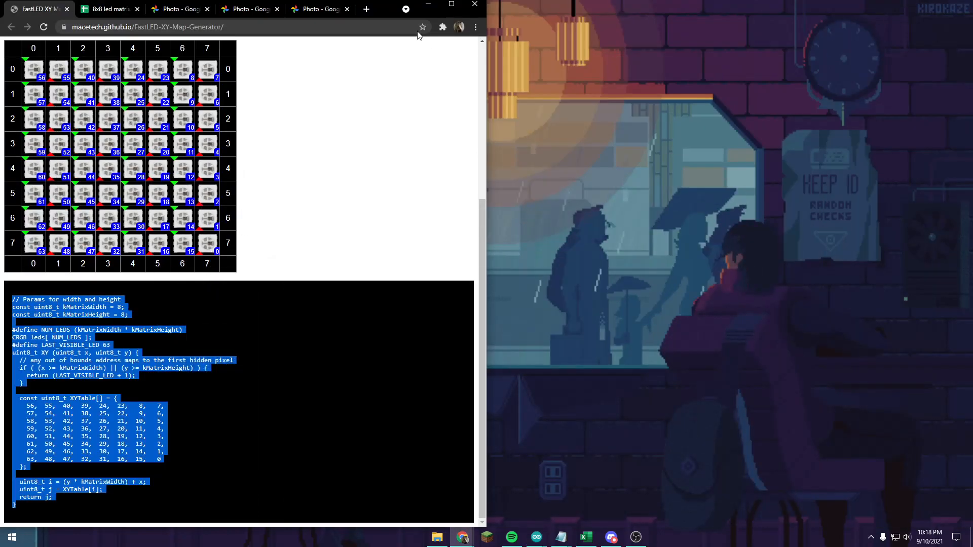
Open a fresh blank browser tab beside the Google Photos tabs.
{"action": "left_click", "coordinate": [450, 8]}
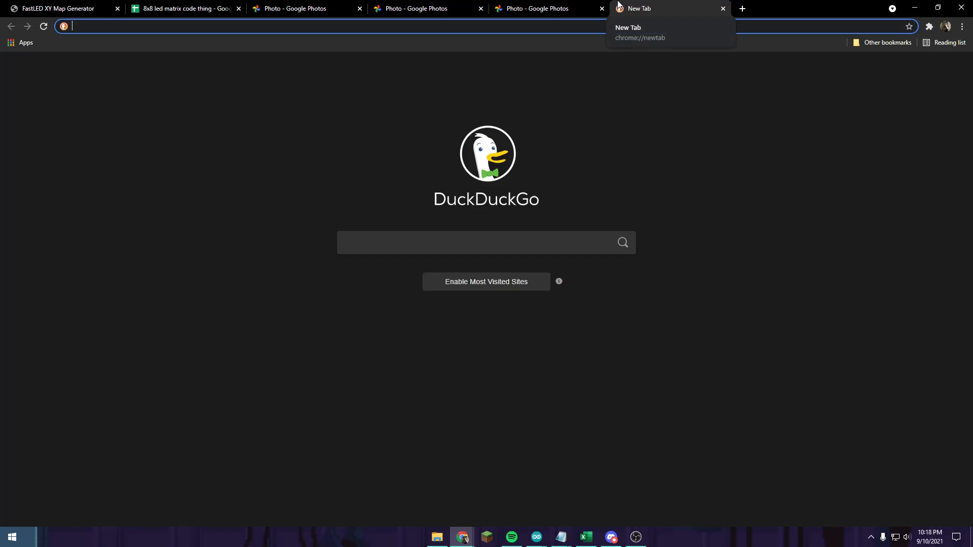
Search DuckDuckGo for '8x8 pixel drawing' and view the image results.
{"action": "type", "text": "8x8 pixel drawing"}
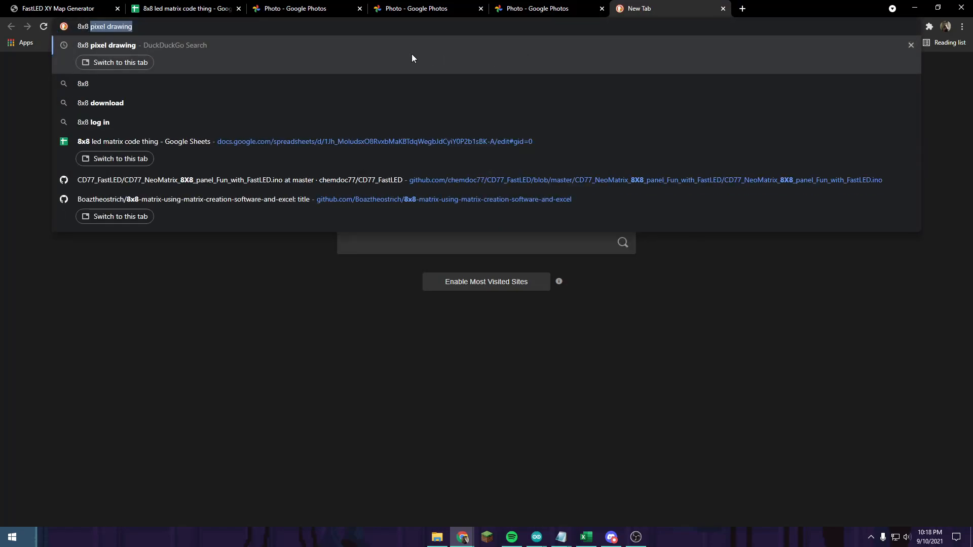
{"action": "key", "text": "Enter"}
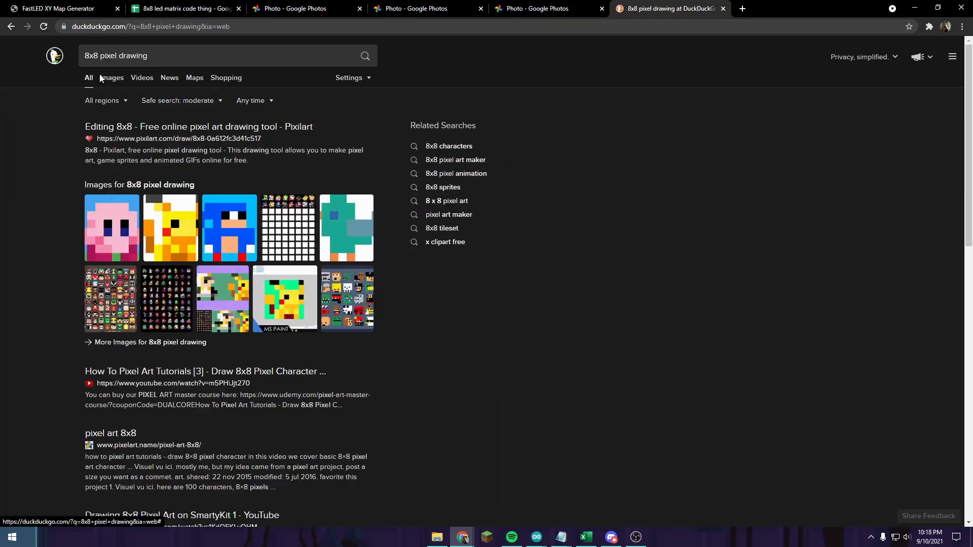
{"action": "left_click", "coordinate": [112, 78]}
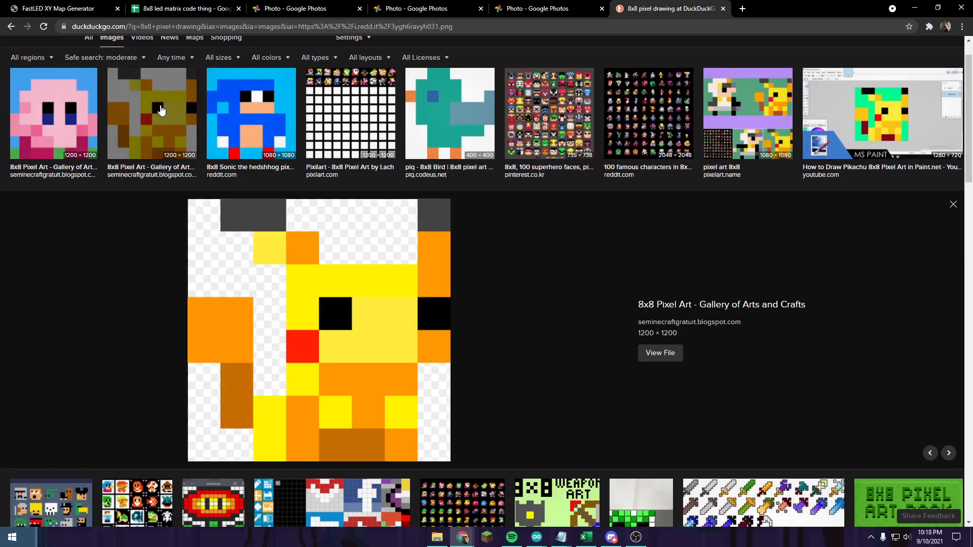
In a new tab, search 'rgb value from pic' and open the Ginifab Color Picker result.
{"action": "left_click", "coordinate": [741, 8]}
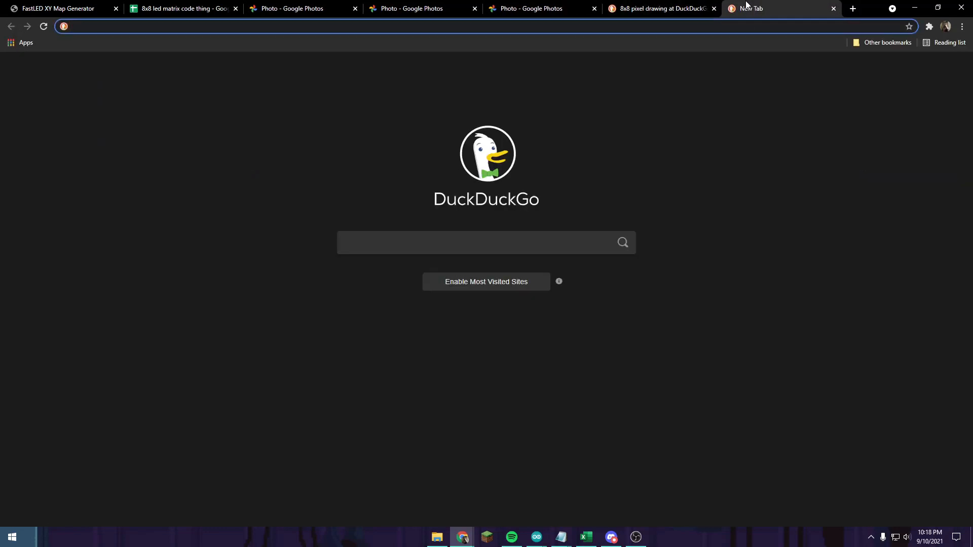
{"action": "type", "text": "r"}
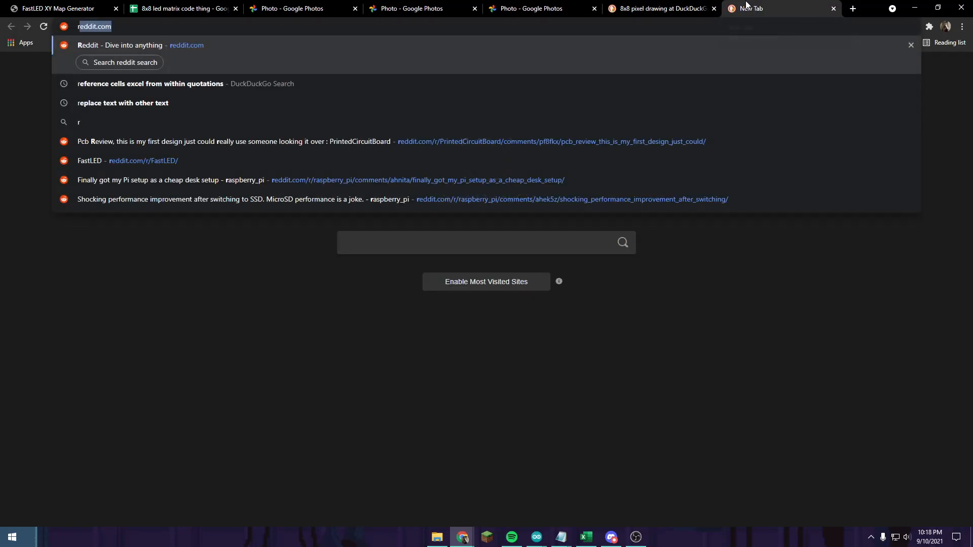
{"action": "type", "text": "rgb value"}
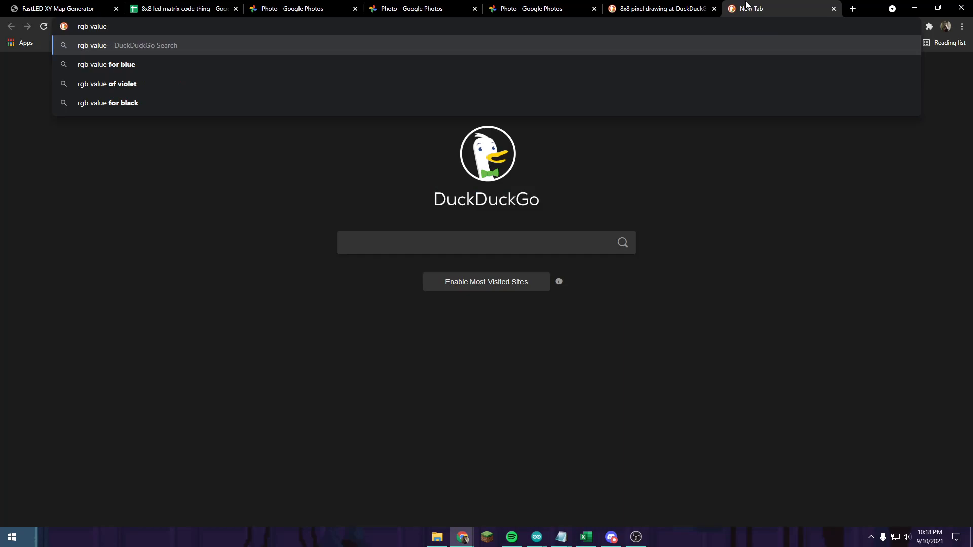
{"action": "type", "text": "from pic"}
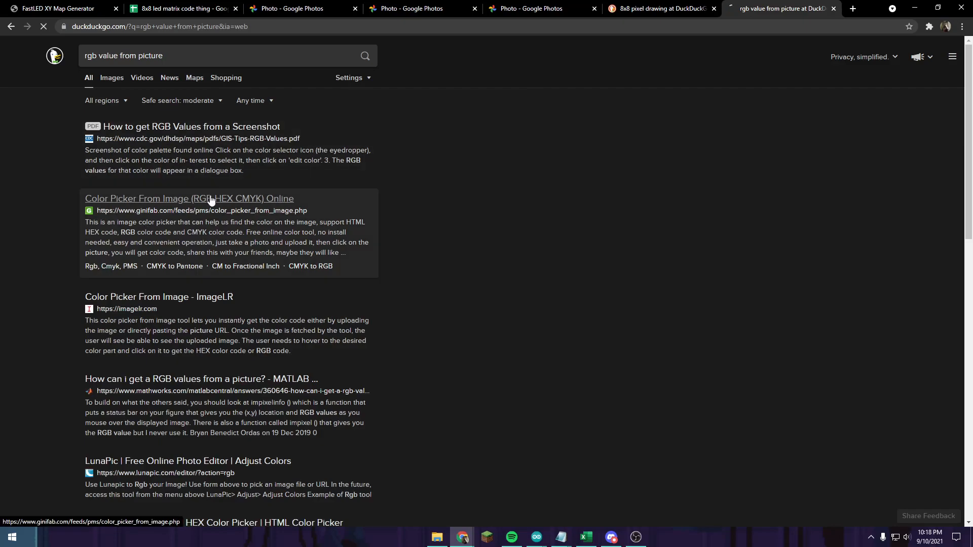
{"action": "left_click", "coordinate": [189, 199]}
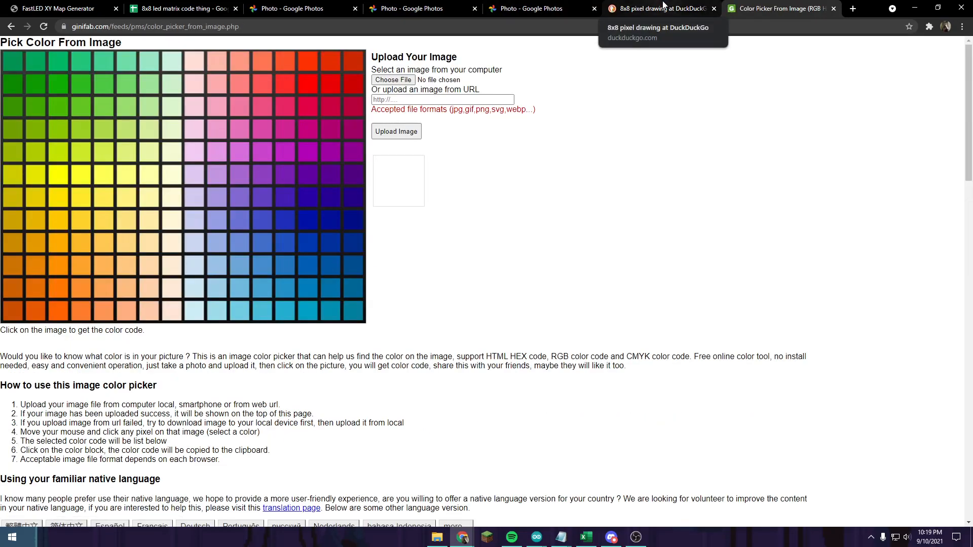
Copy a pixel art image address from DuckDuckGo into Ginifab's upload-from-URL box.
{"action": "left_click", "coordinate": [661, 9]}
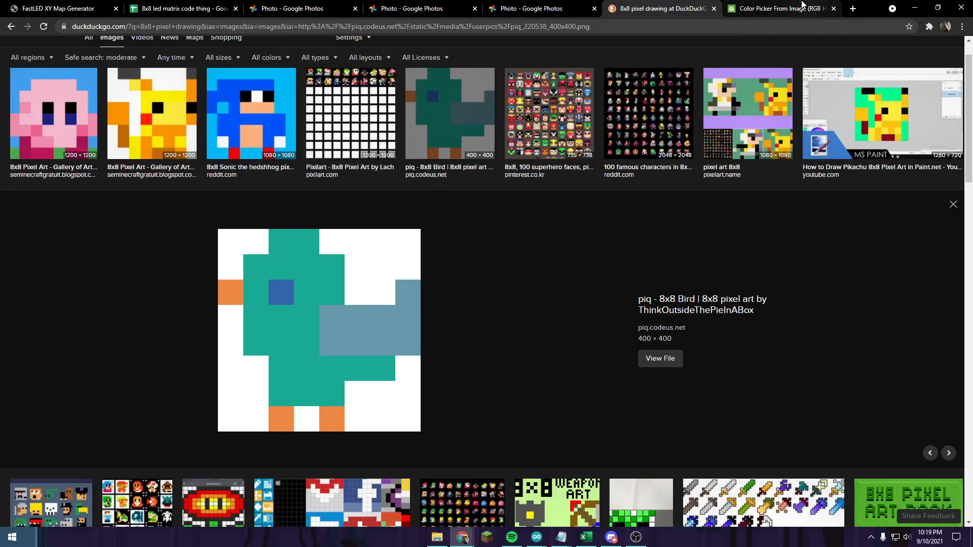
{"action": "left_click", "coordinate": [779, 9]}
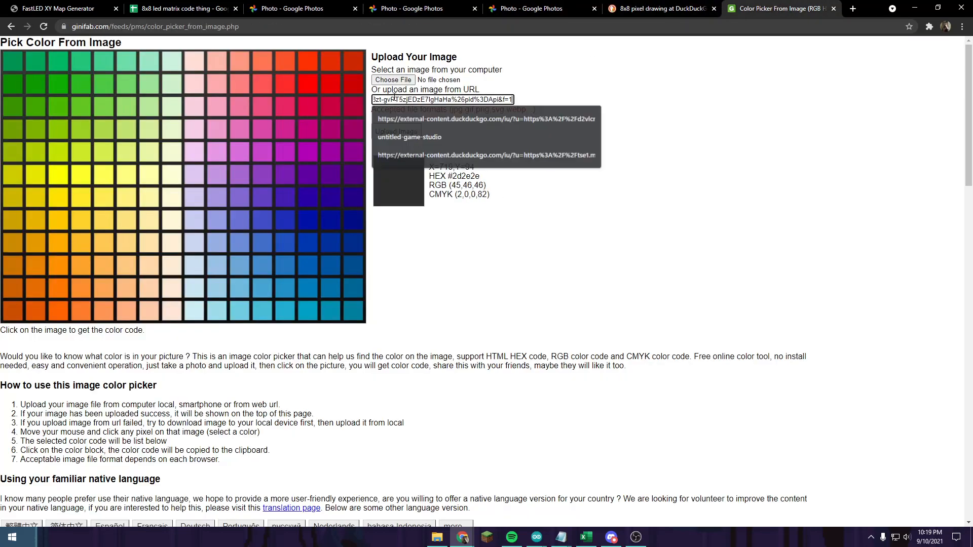